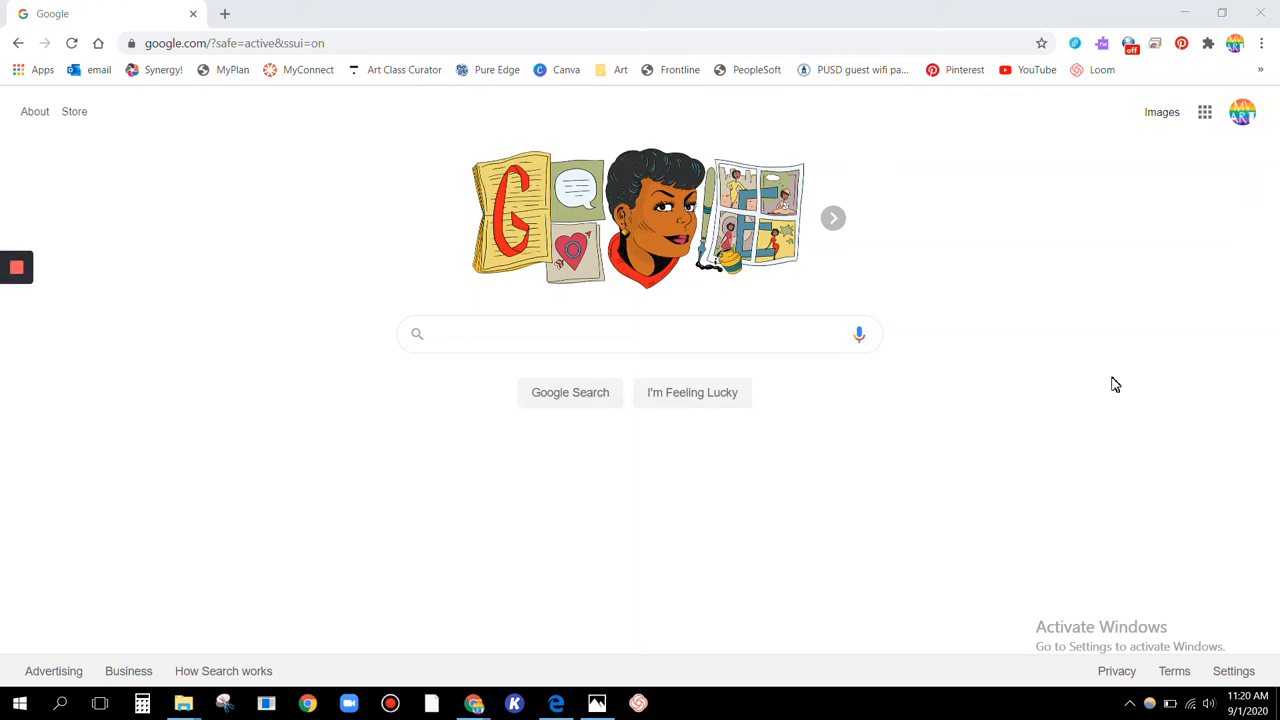
pyautogui.moveTo(1125, 258)
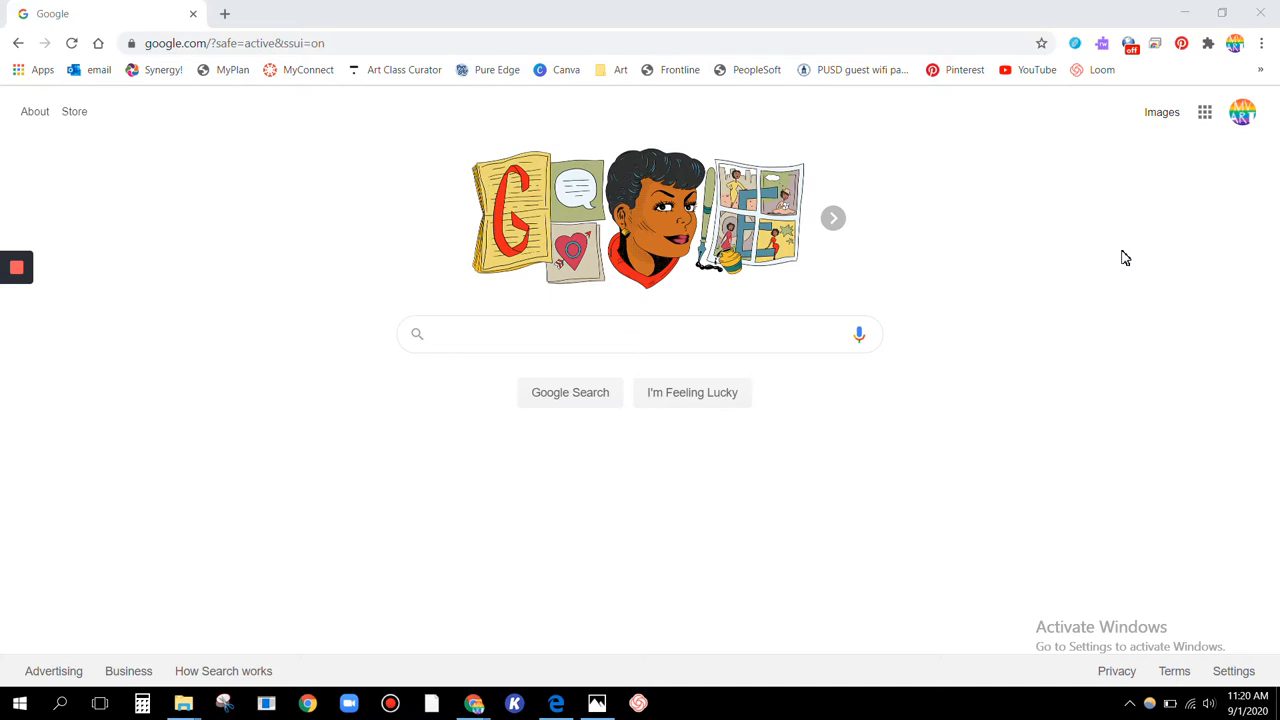
pyautogui.moveTo(1242, 111)
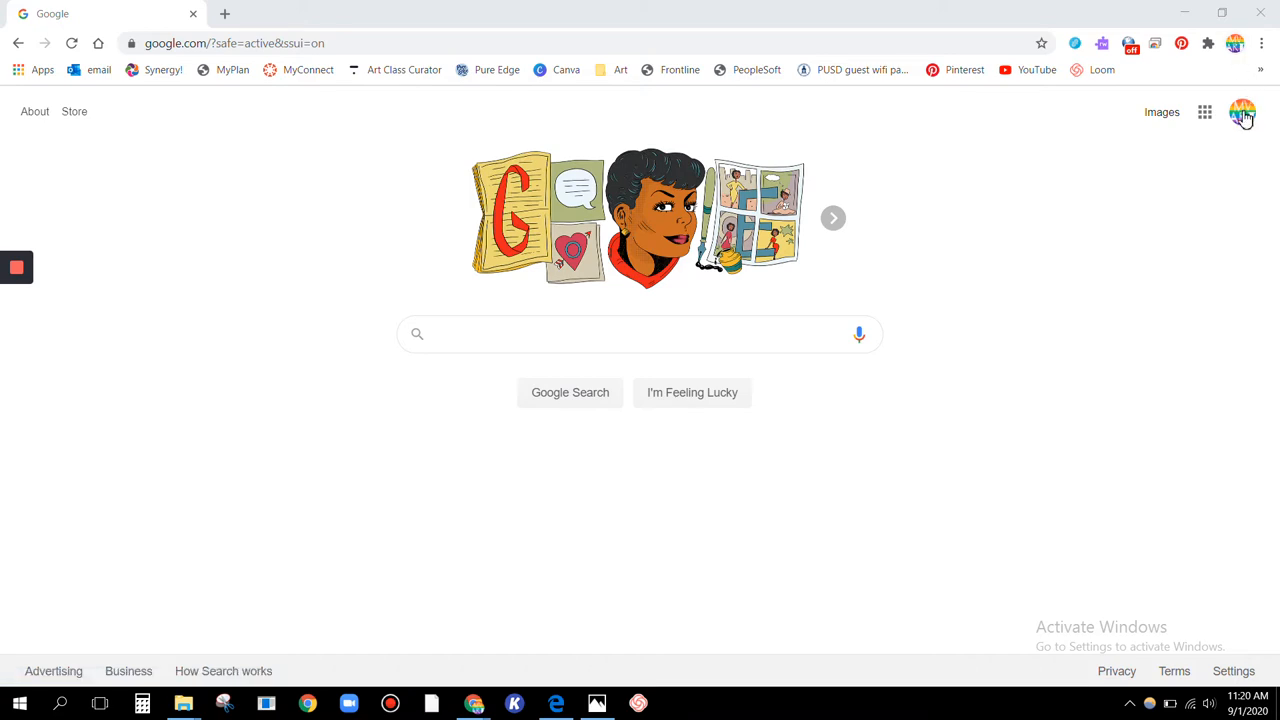
pyautogui.moveTo(1232, 77)
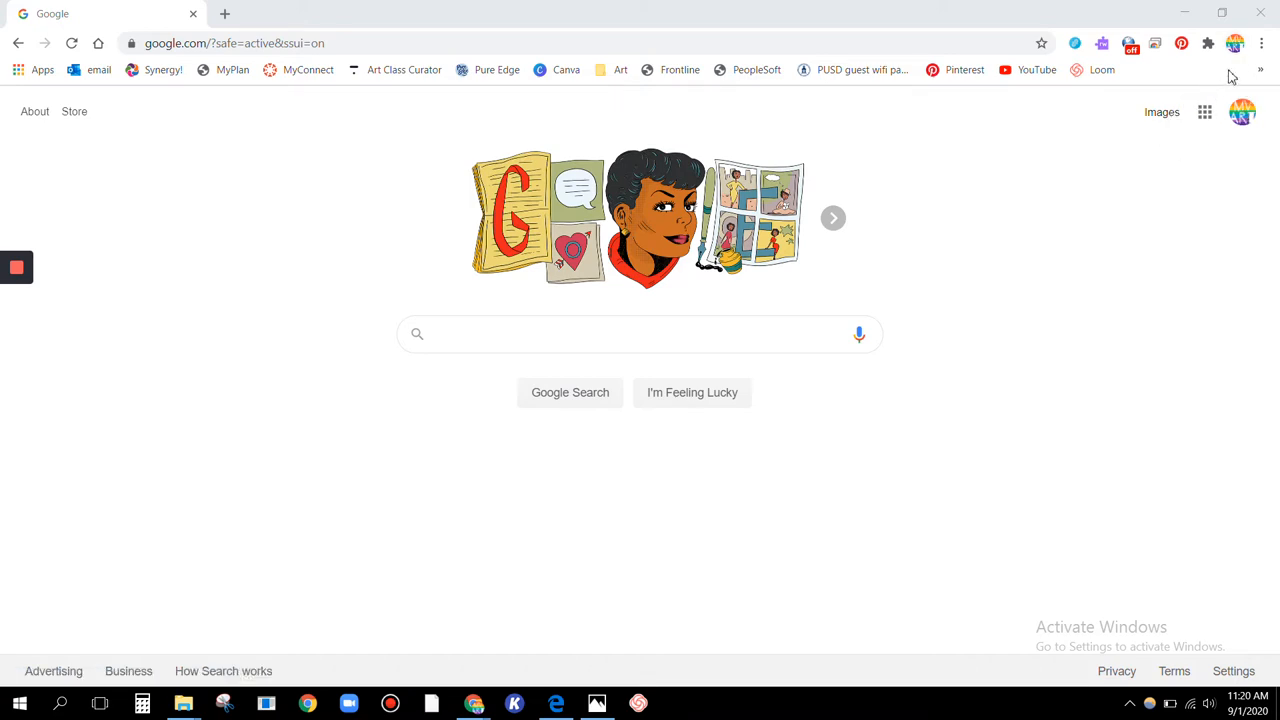
# - From the profile avatar menu, open a new Chrome window under the personal profile
pyautogui.click(1240, 43)
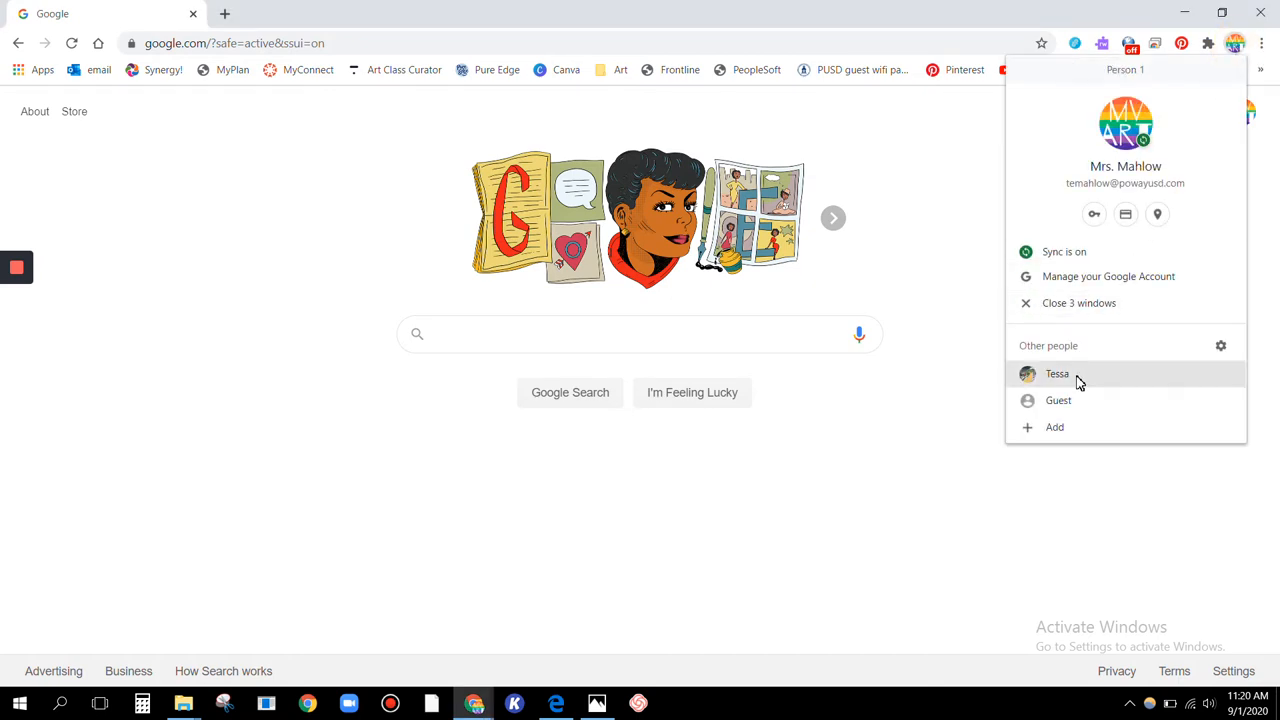
pyautogui.moveTo(1070, 378)
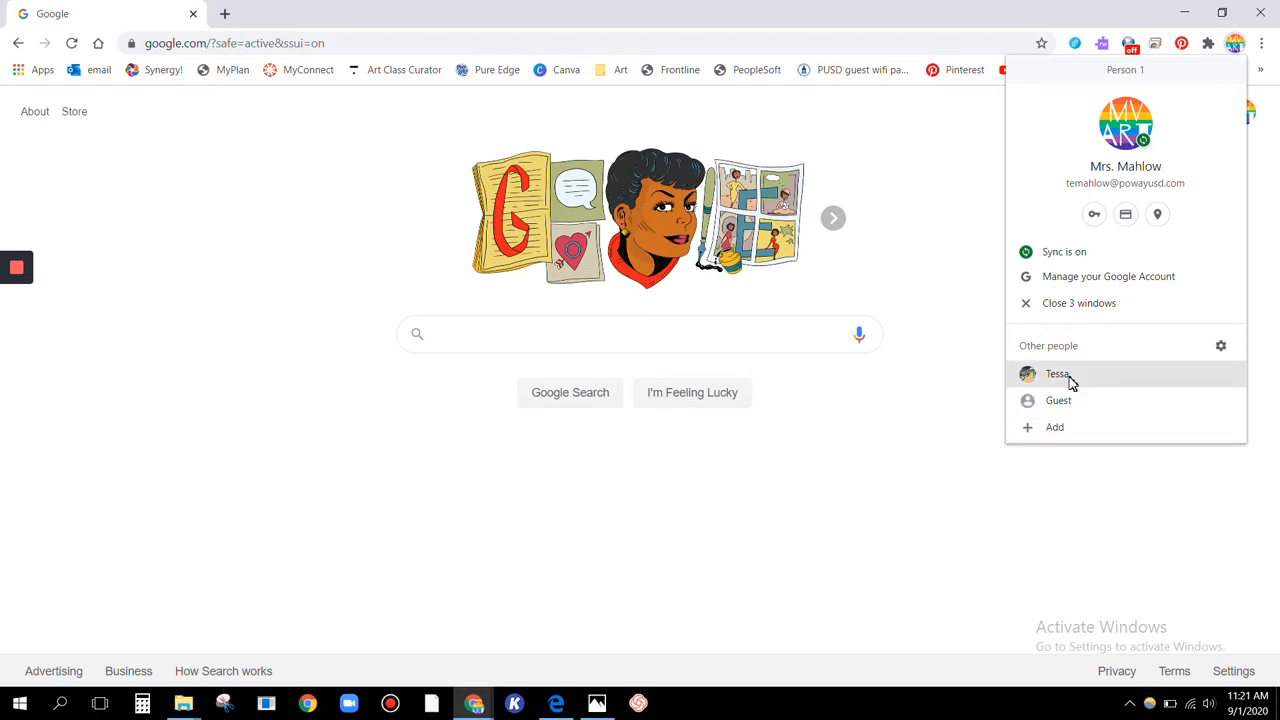
pyautogui.moveTo(1058, 400)
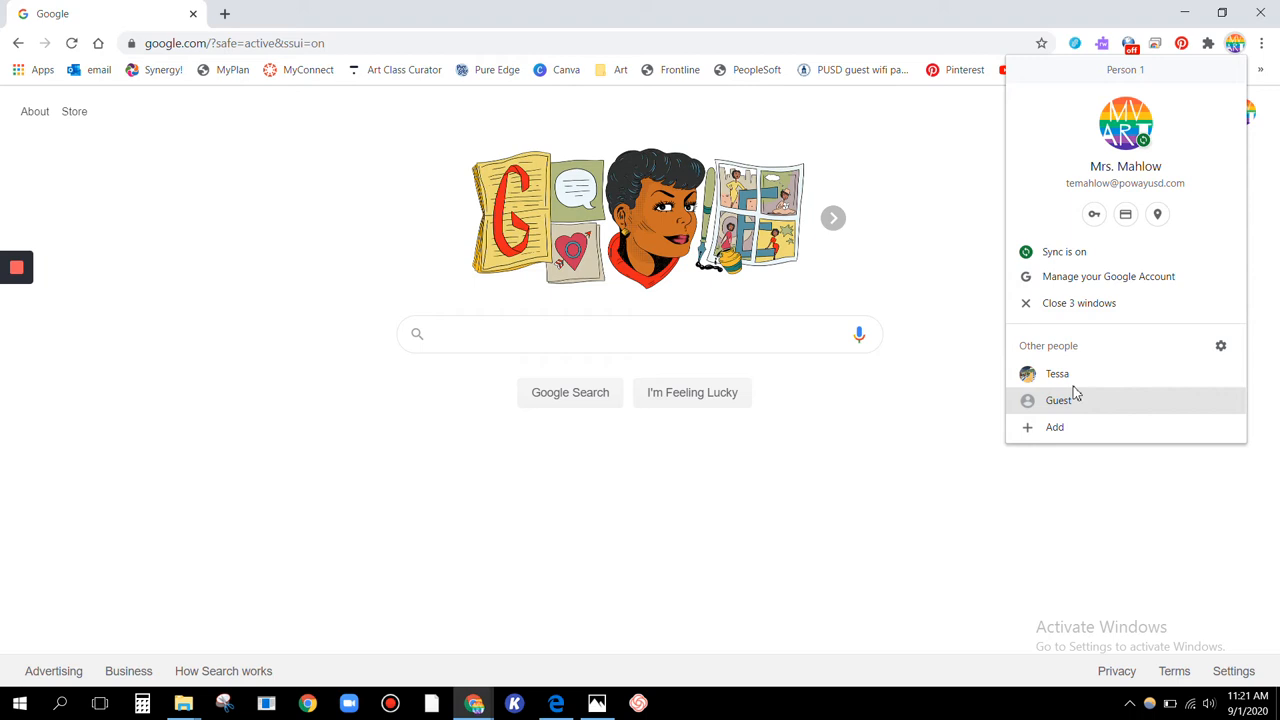
pyautogui.moveTo(1057, 373)
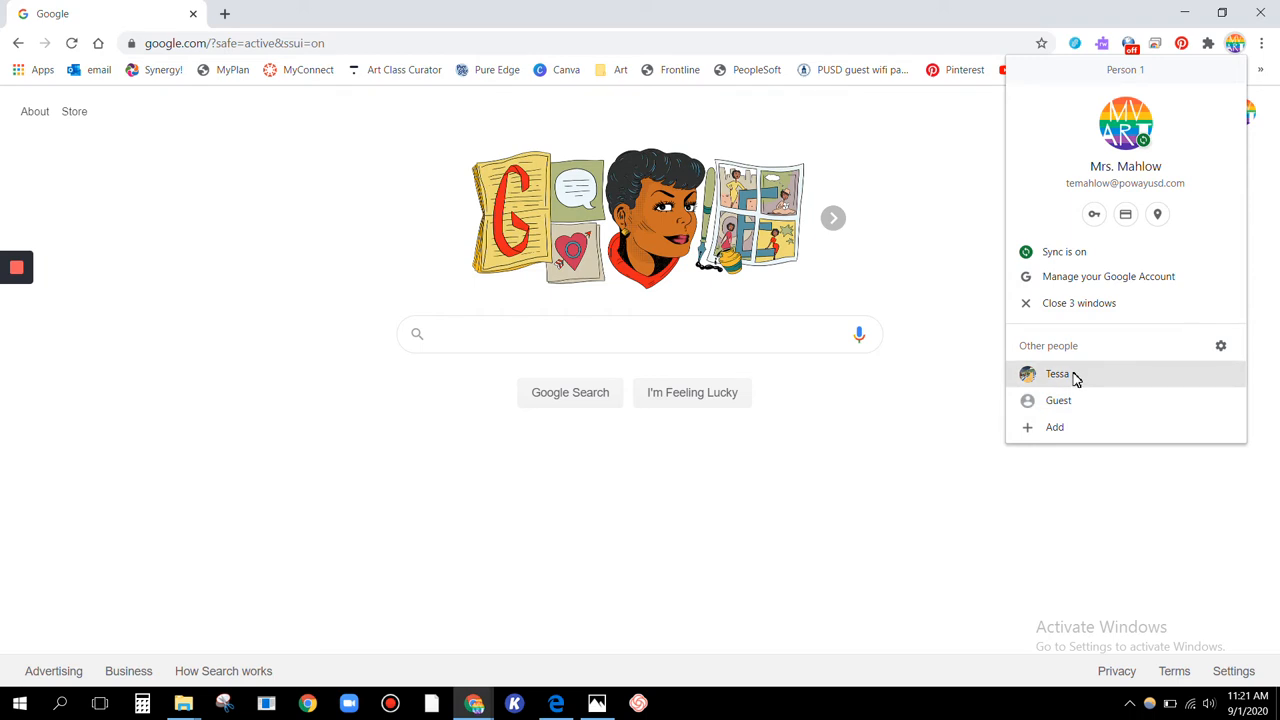
pyautogui.click(1057, 373)
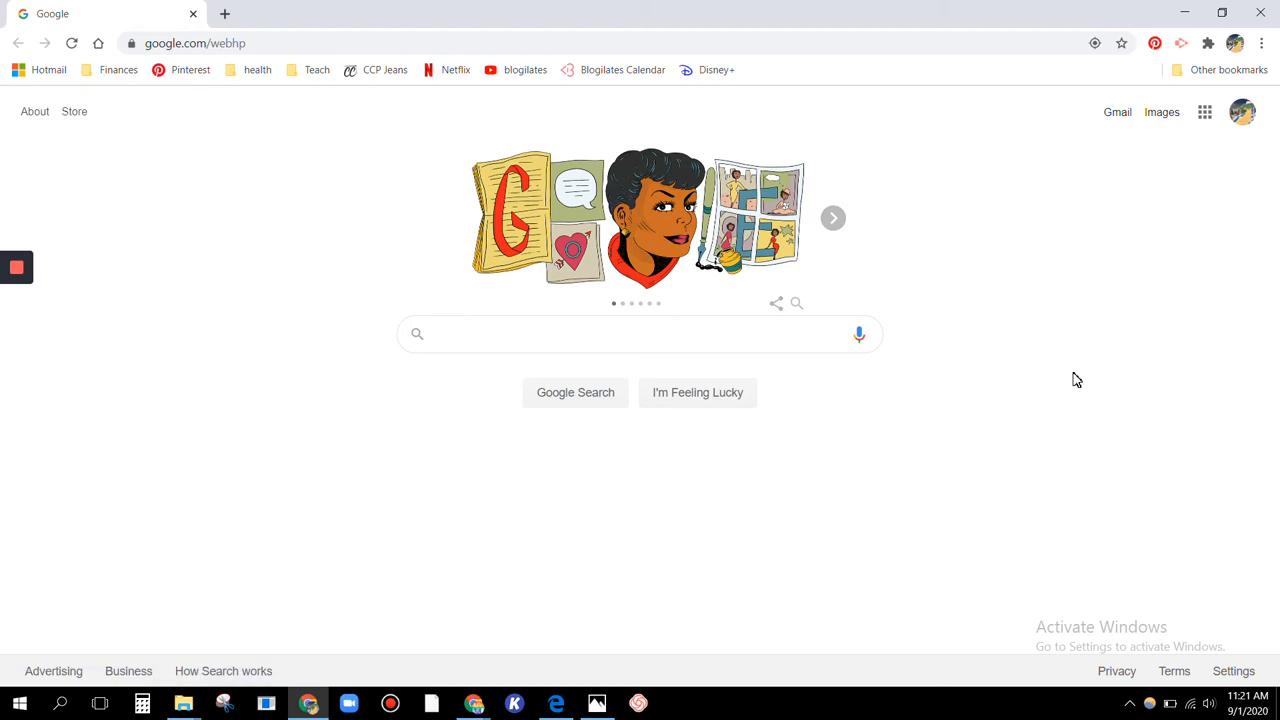
pyautogui.moveTo(1100, 209)
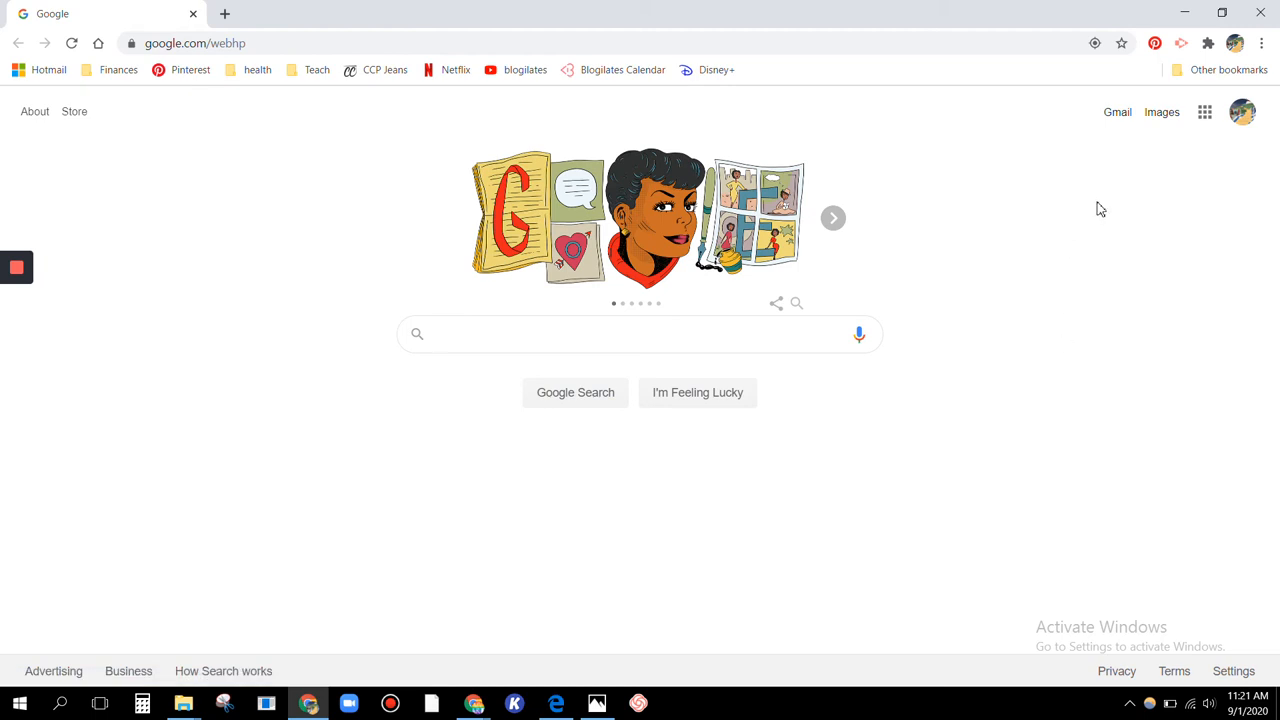
# - Restore down the personal-profile window so both profile windows are visible
pyautogui.click(640, 333)
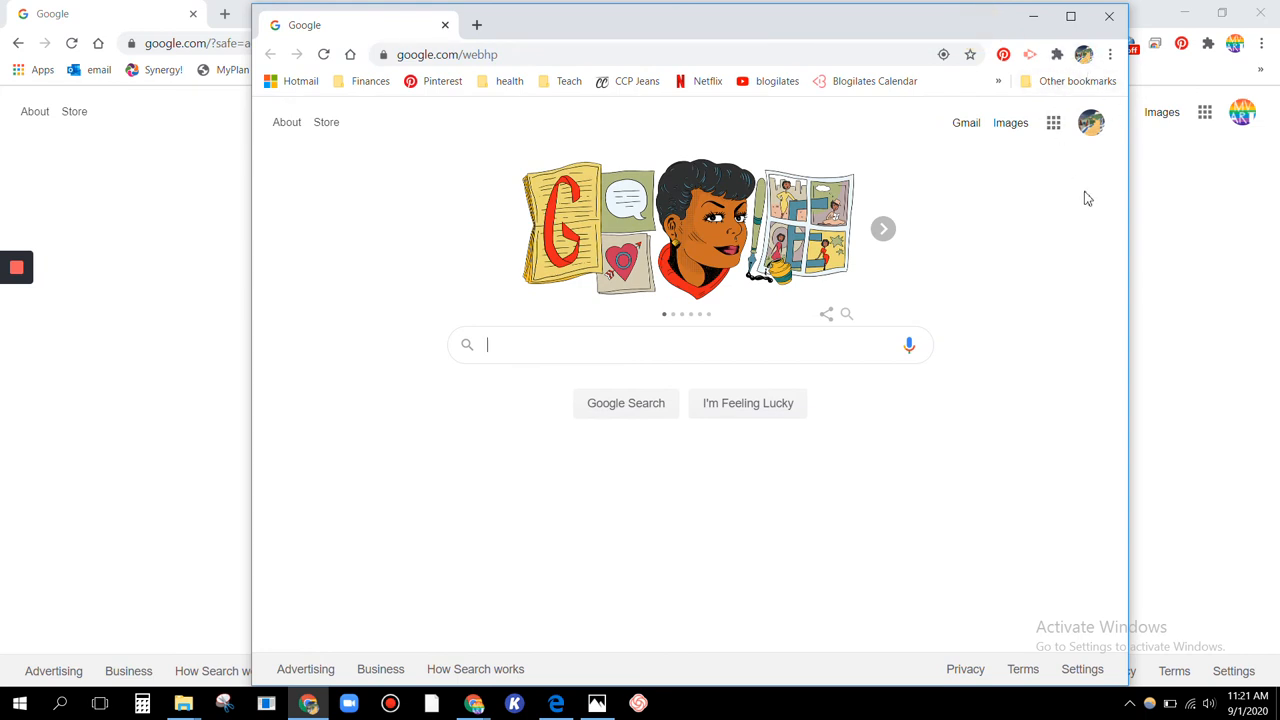
pyautogui.moveTo(1222, 182)
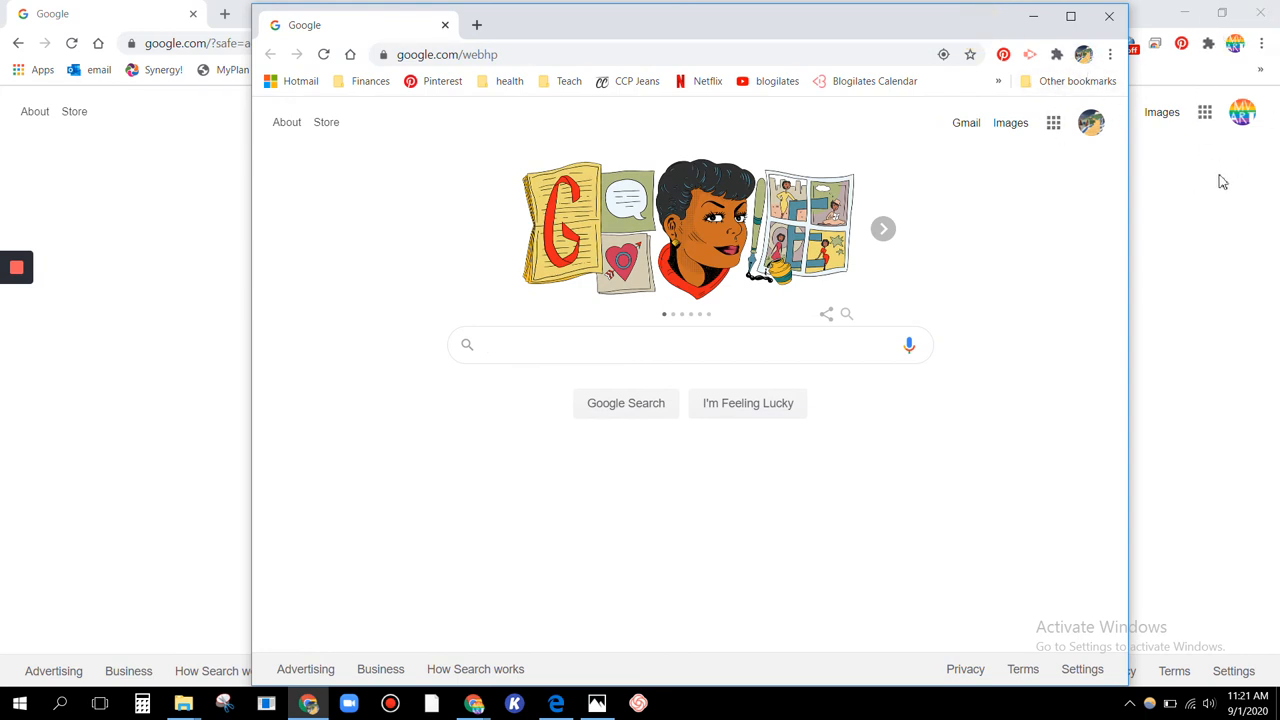
pyautogui.moveTo(1045, 240)
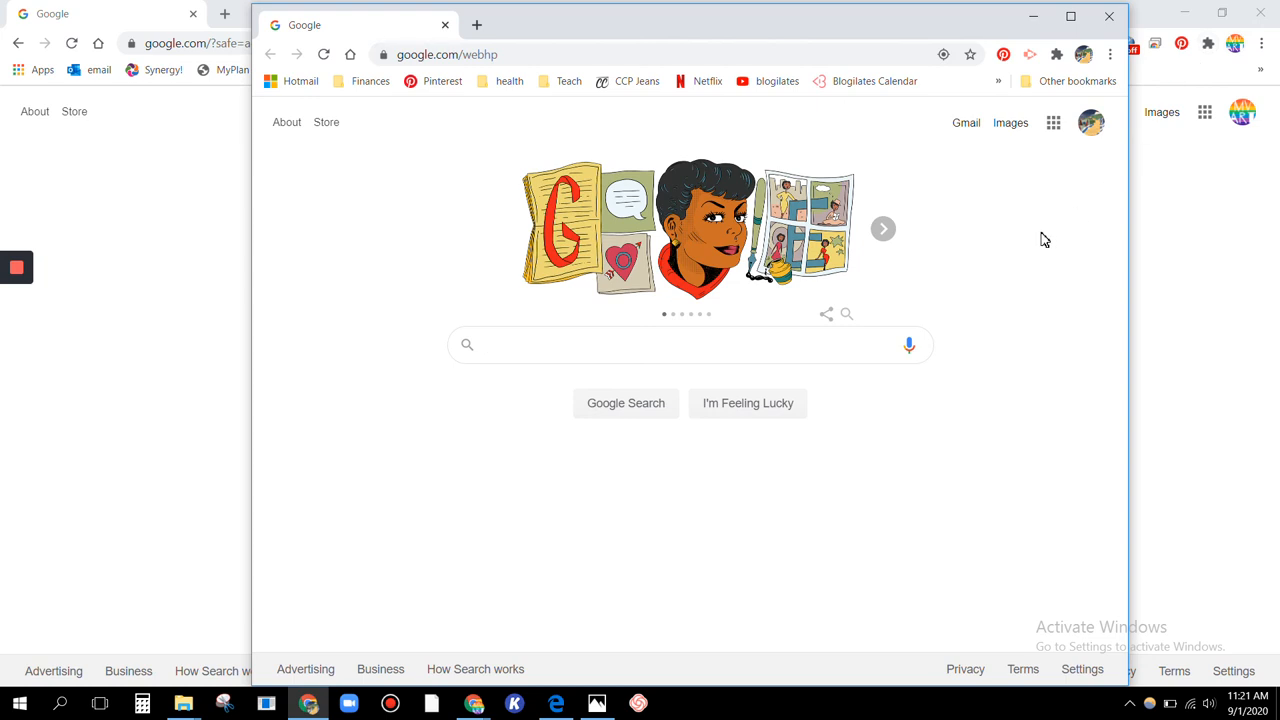
pyautogui.moveTo(1177, 239)
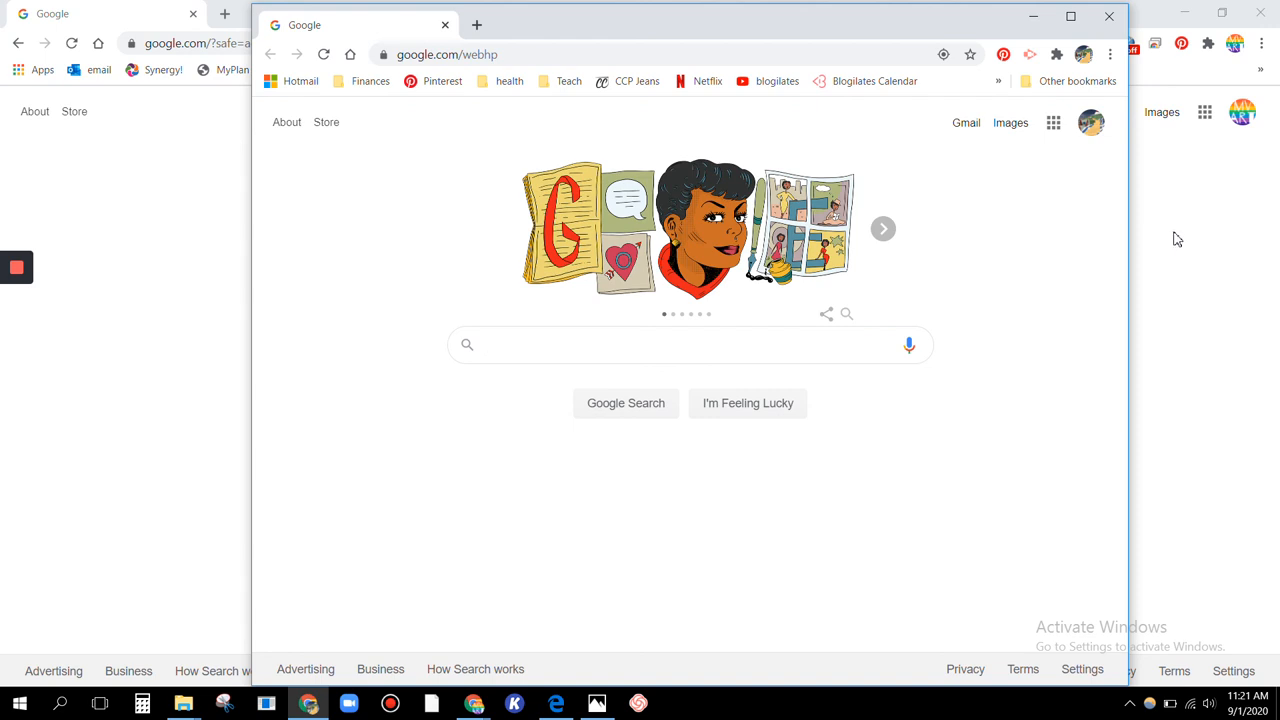
# - Bring the school-account Chrome window back in front of the personal-profile window
pyautogui.click(690, 344)
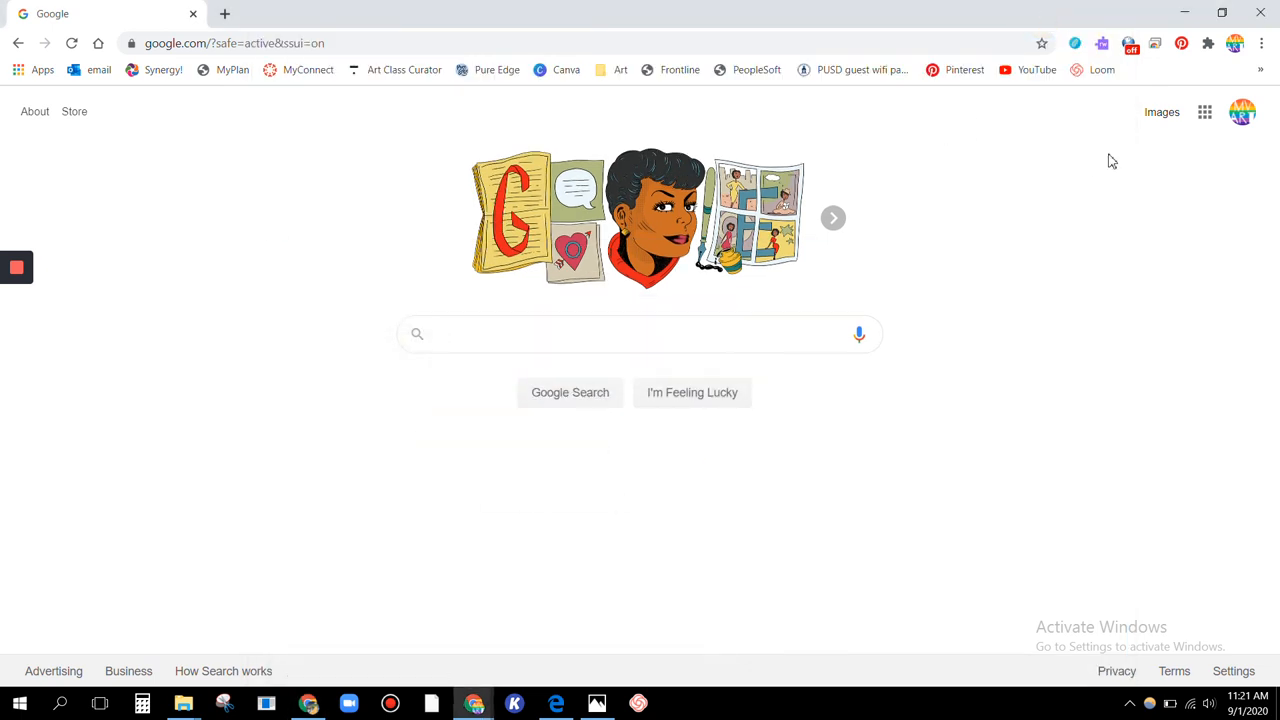
pyautogui.click(16, 267)
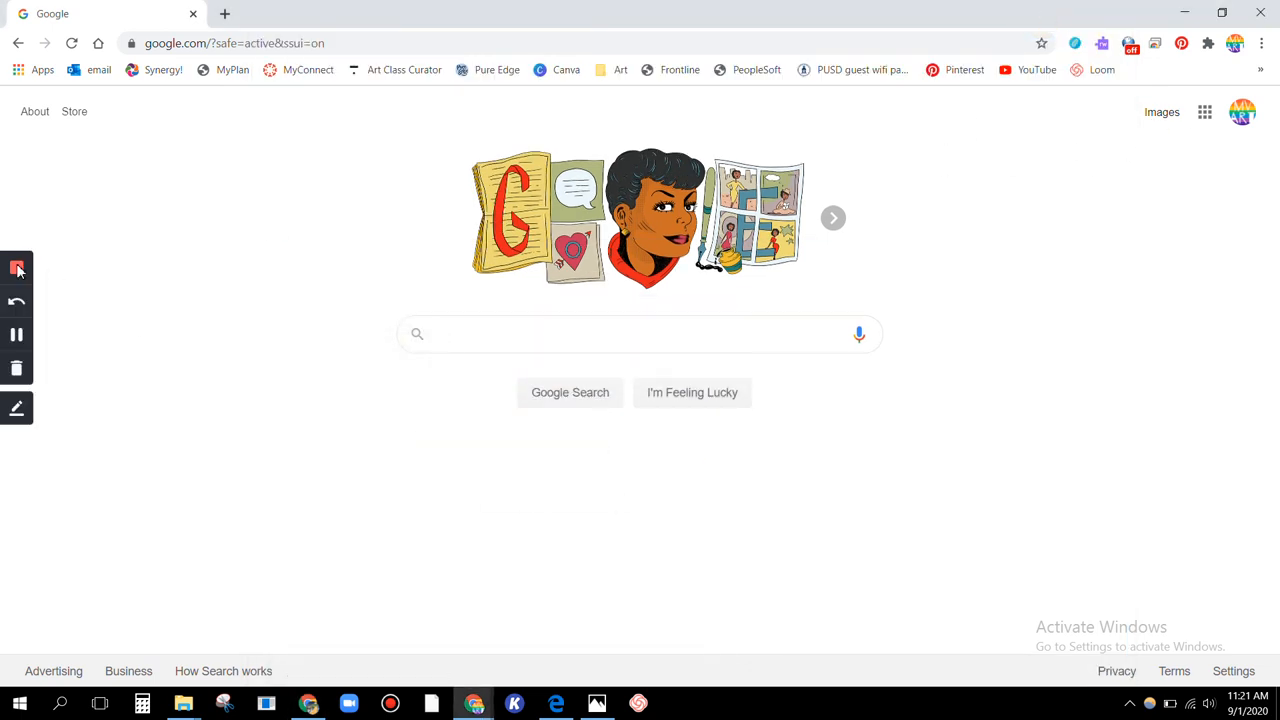